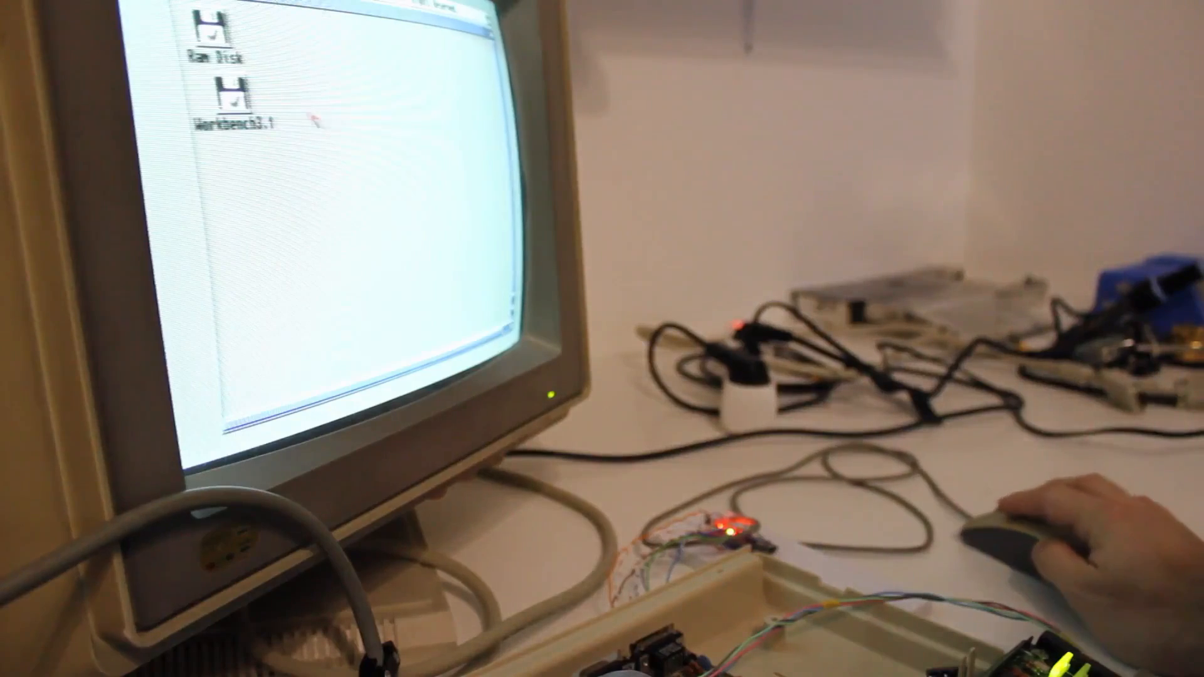
- Open the Workbench3.1 disk icon on the desktop to show its drawers
{"action": "double_click", "coordinate": [235, 91]}
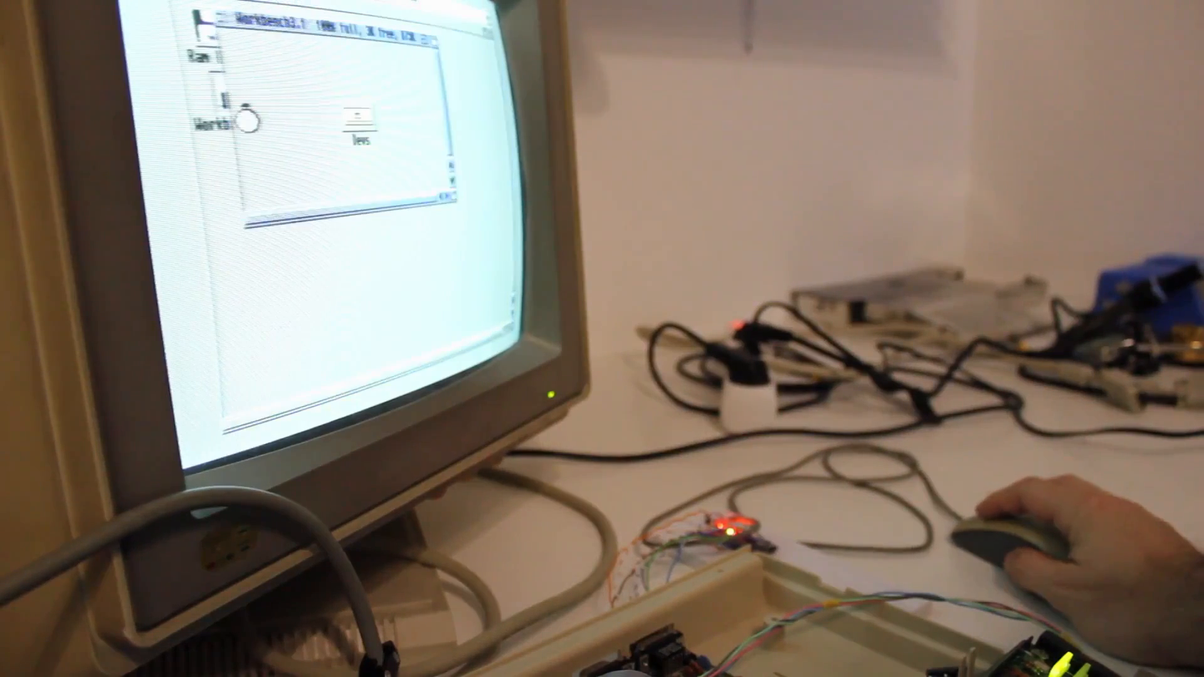